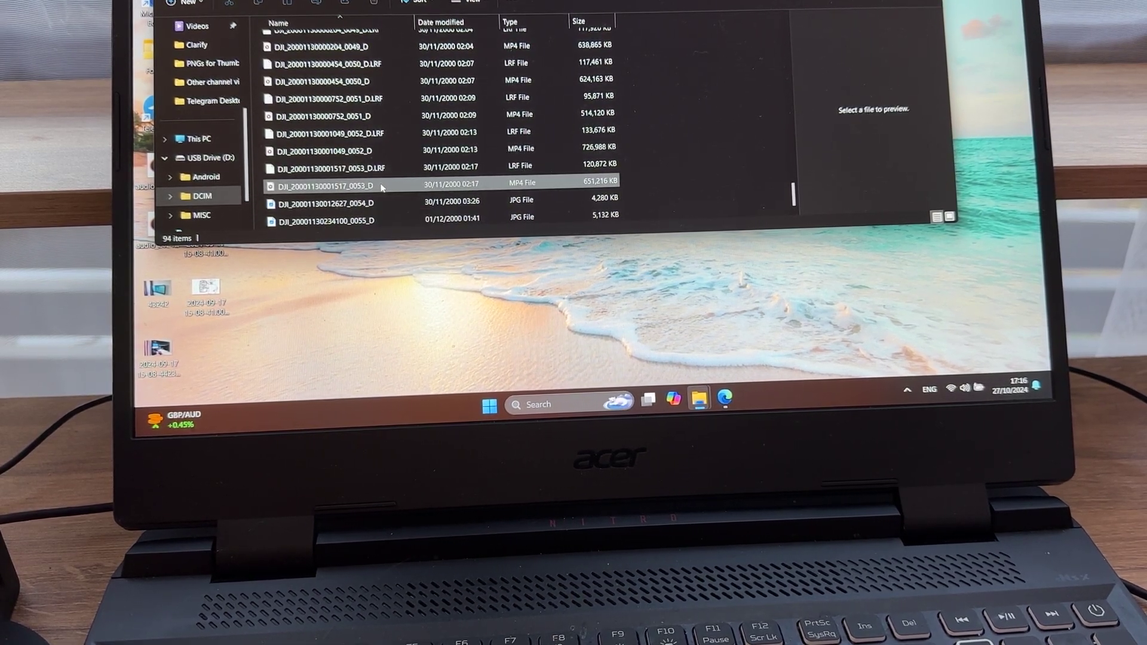
pyautogui.click(322, 185)
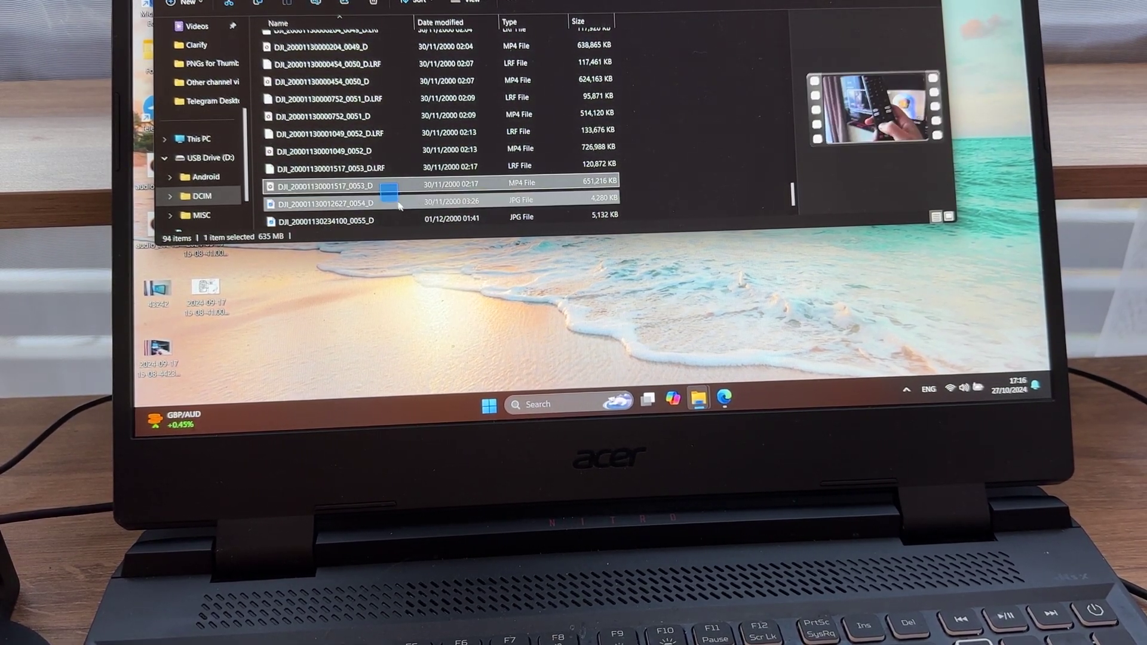